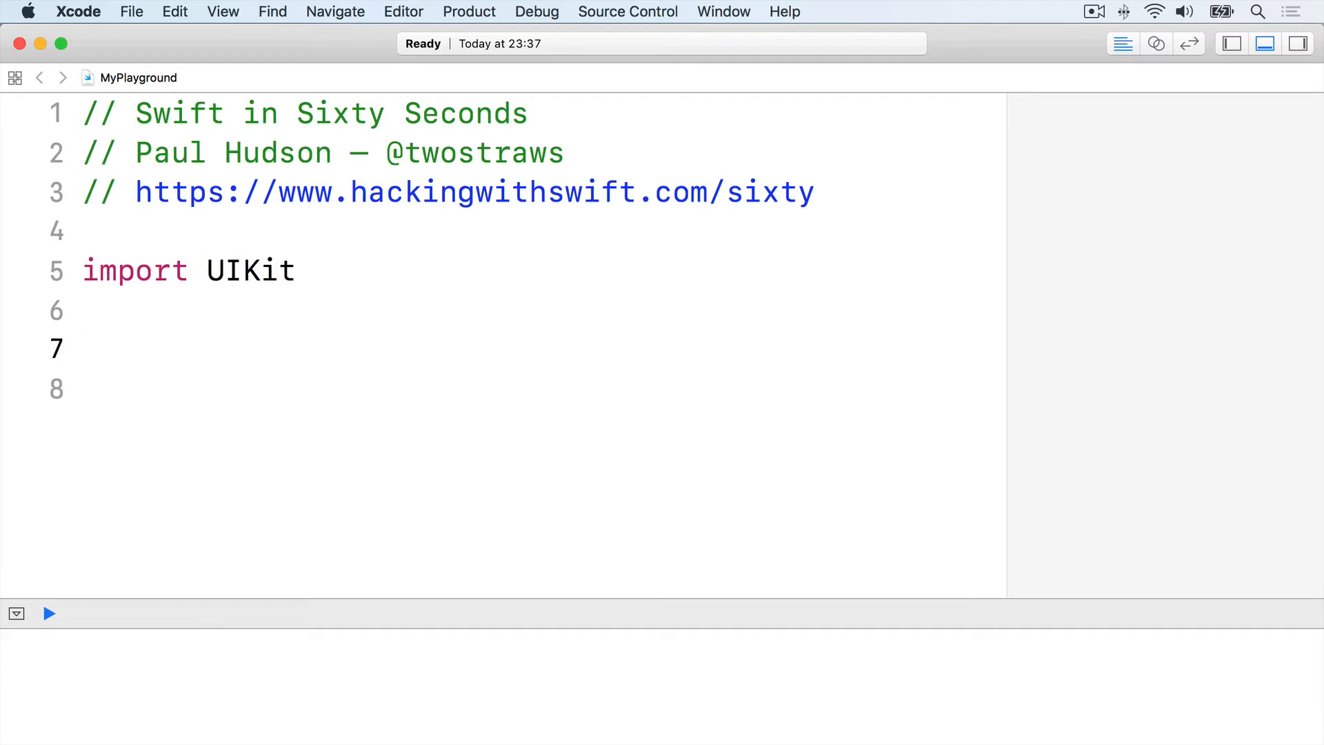
type("enum Pla")
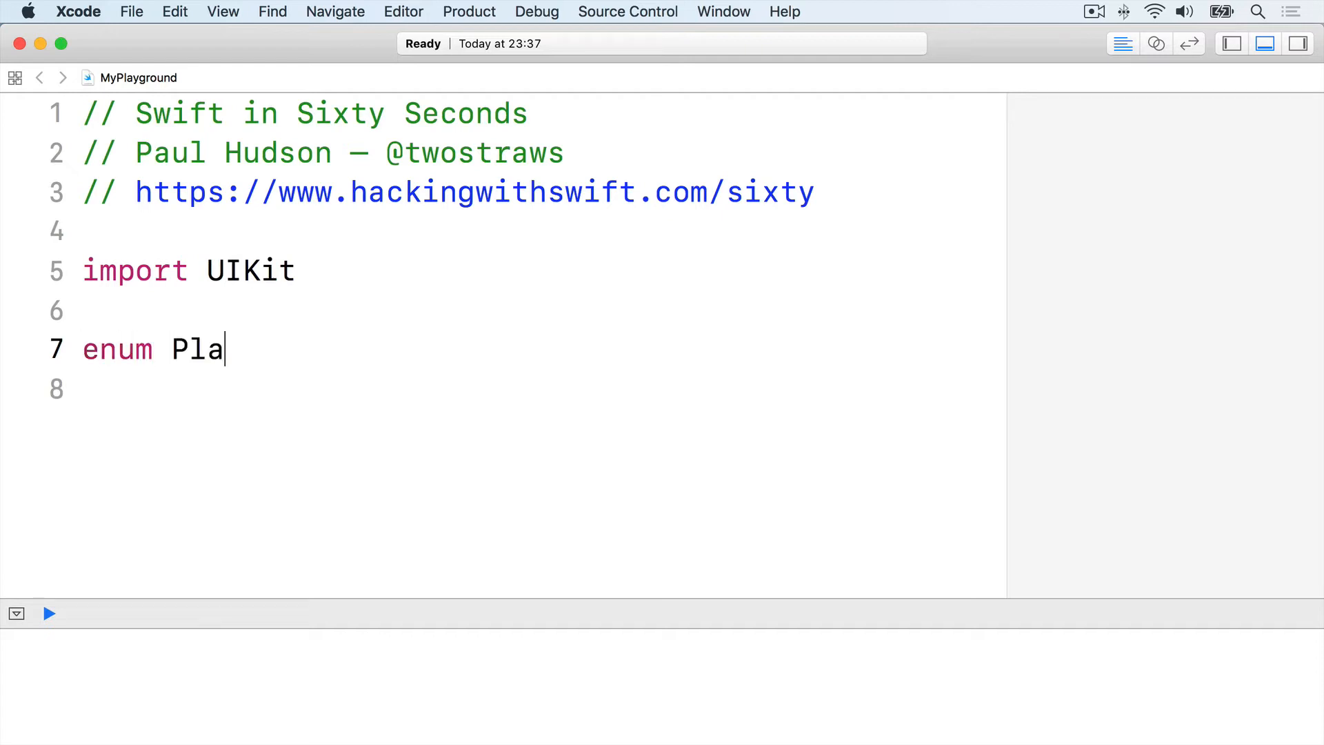
type("net: Int {")
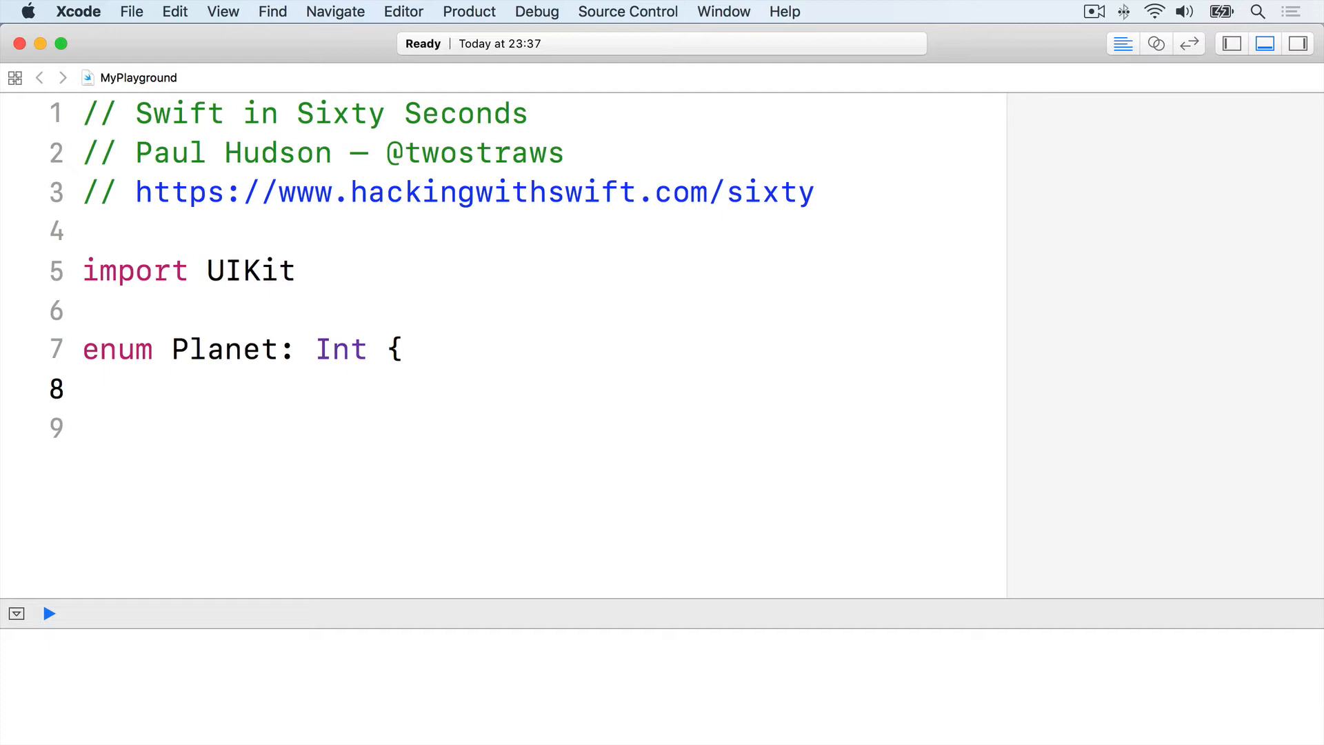
type("case mercury")
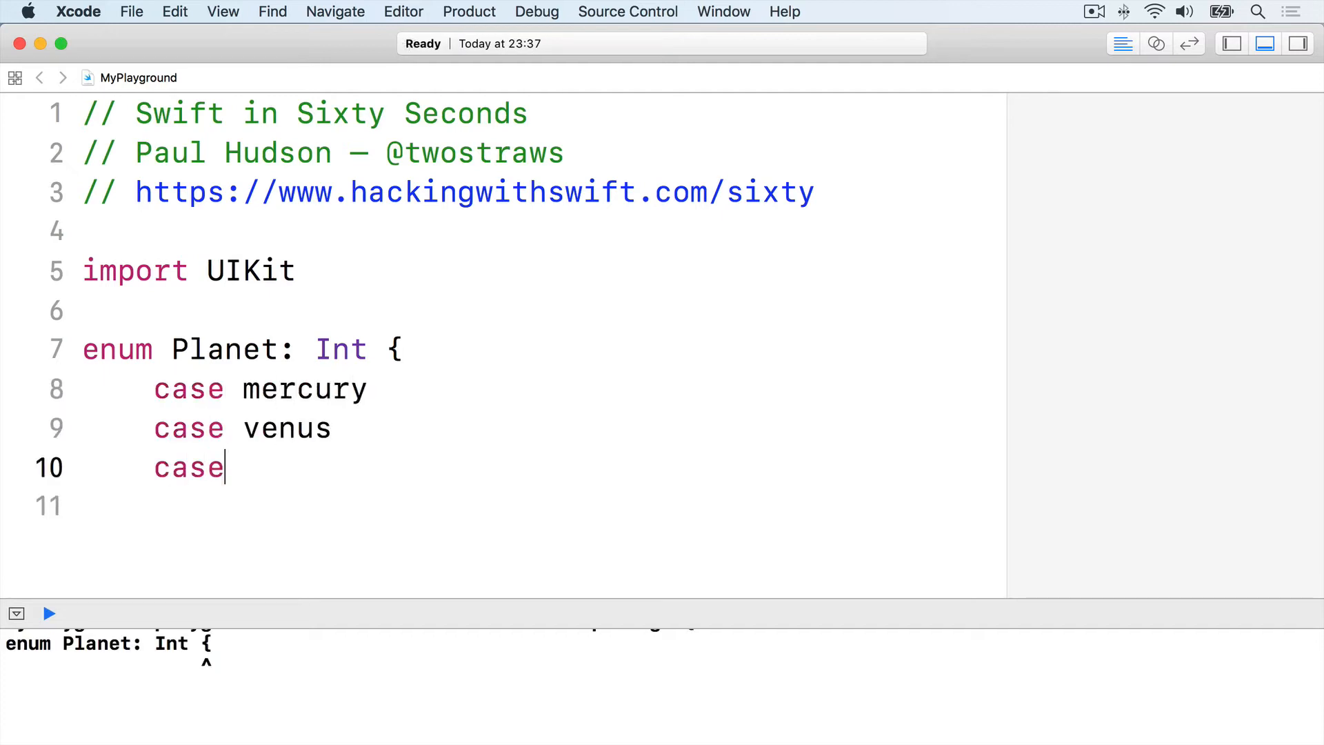
type("earth")
left_click(538, 506)
type("case mars")
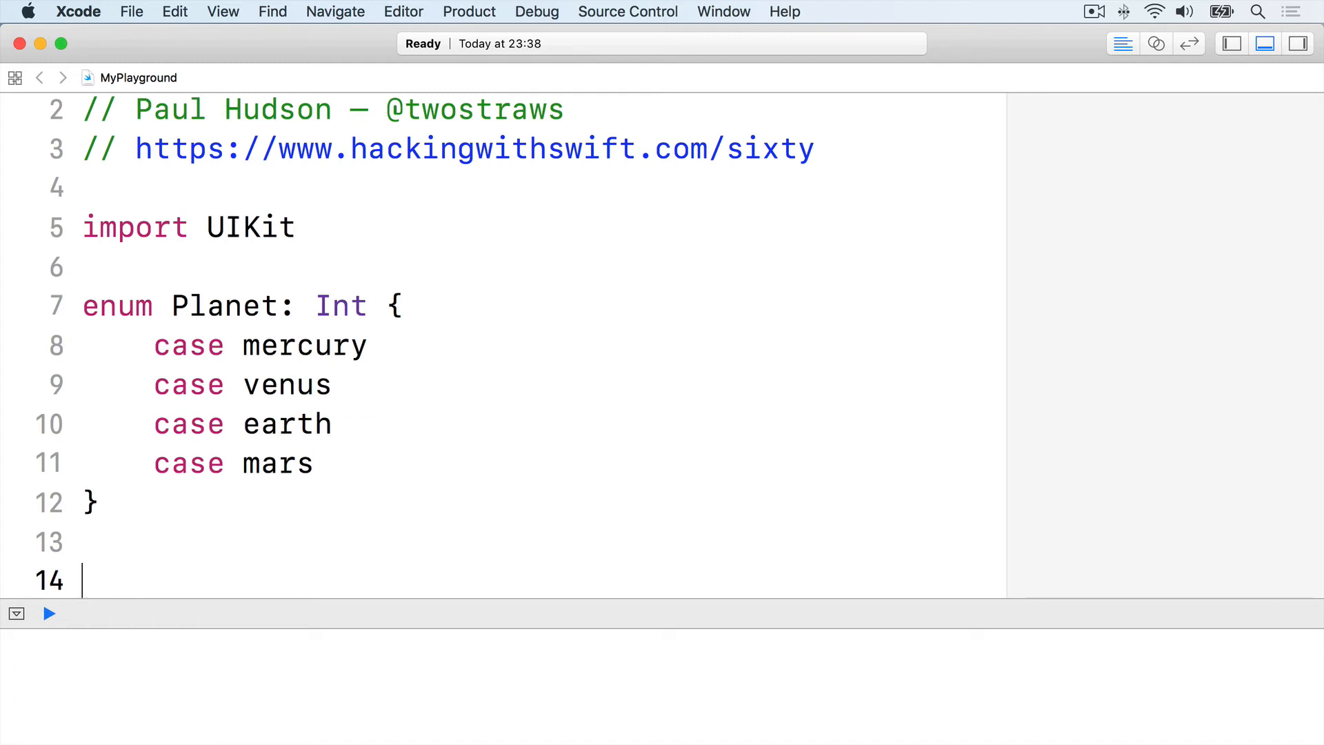
type("let earth = Planet(rawValue: 2")
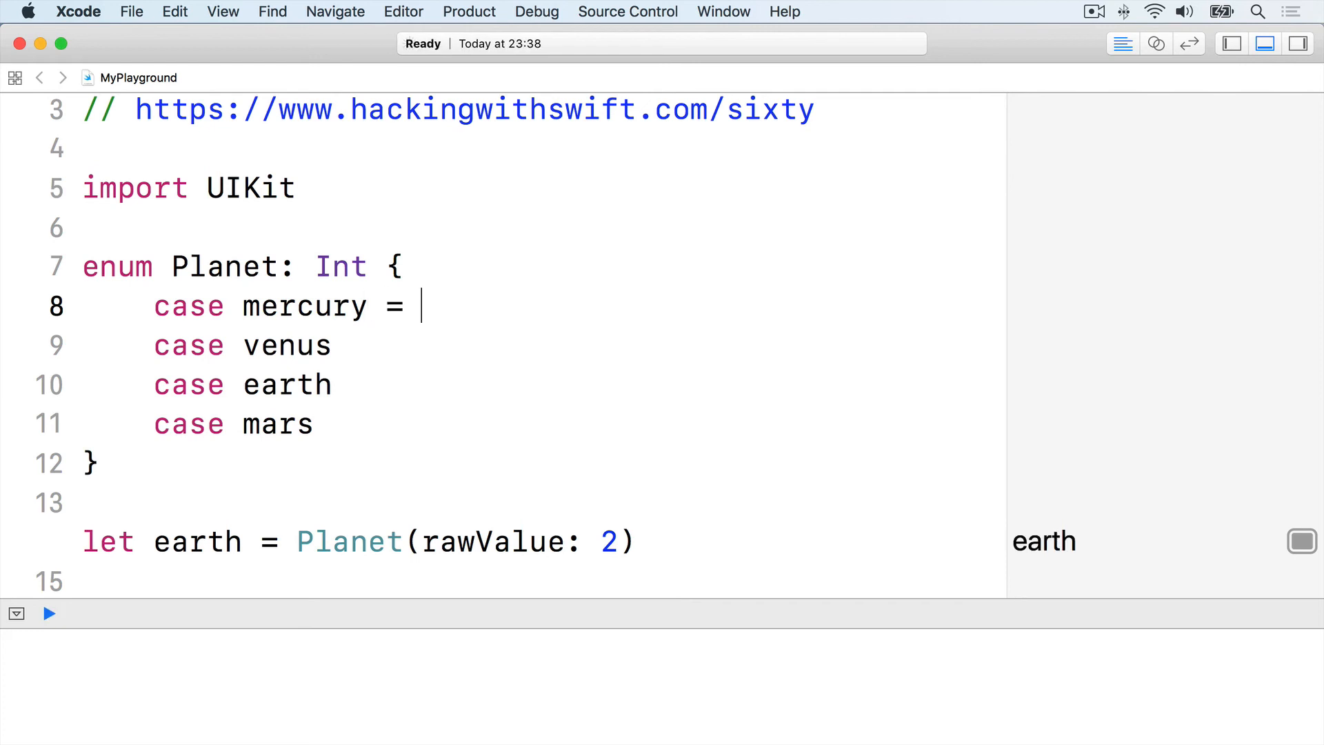
type("1")
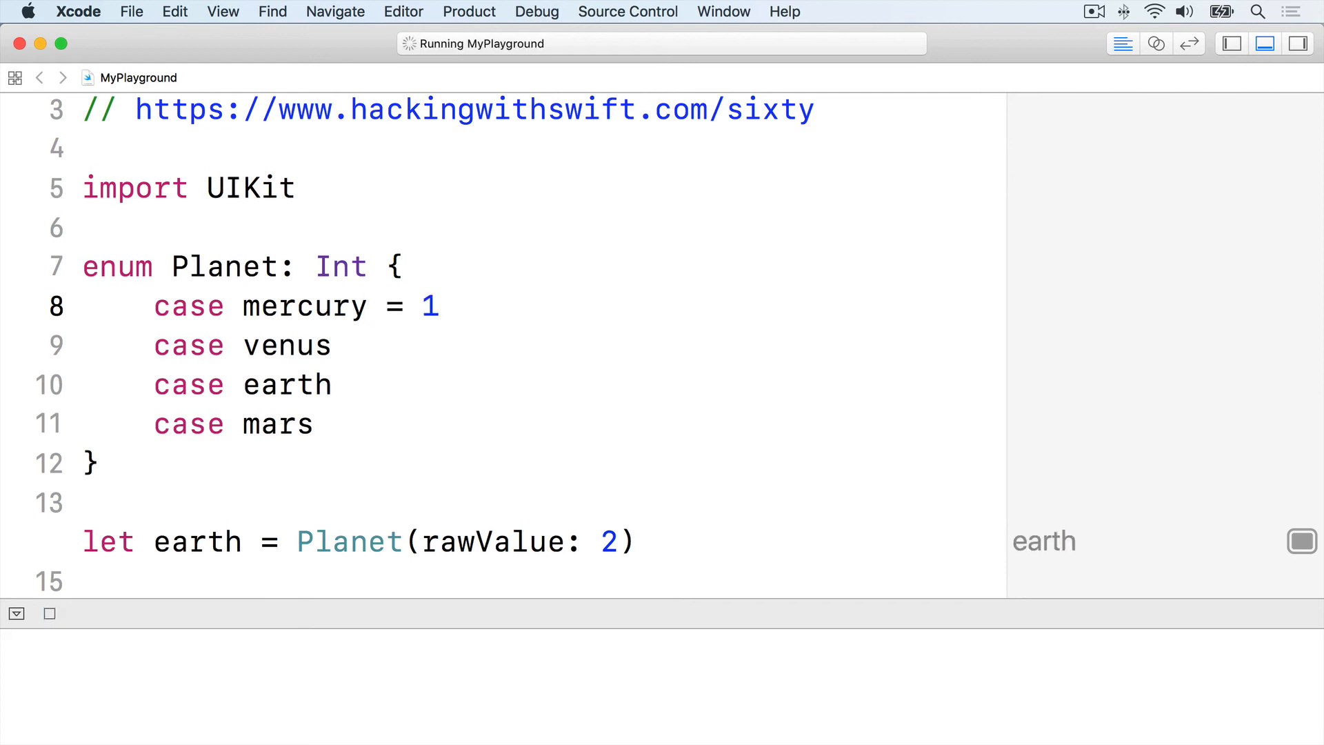